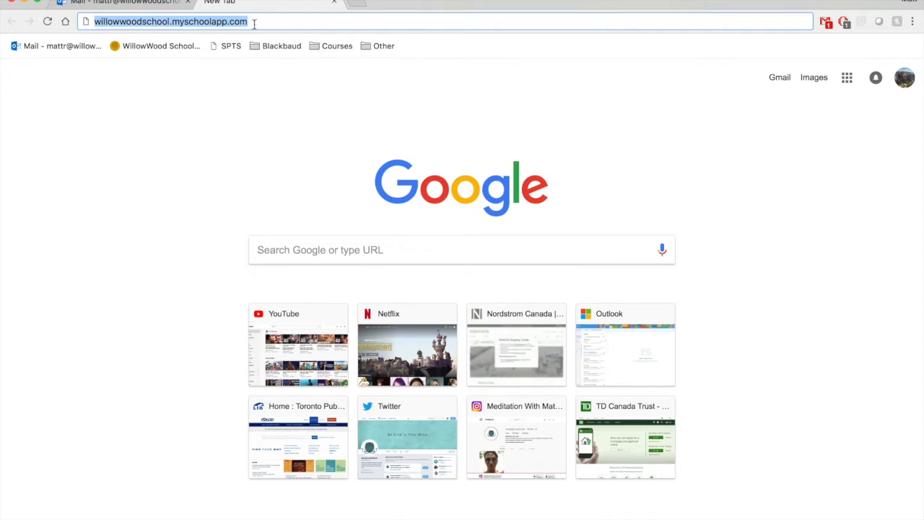
mouse_move(285, 37)
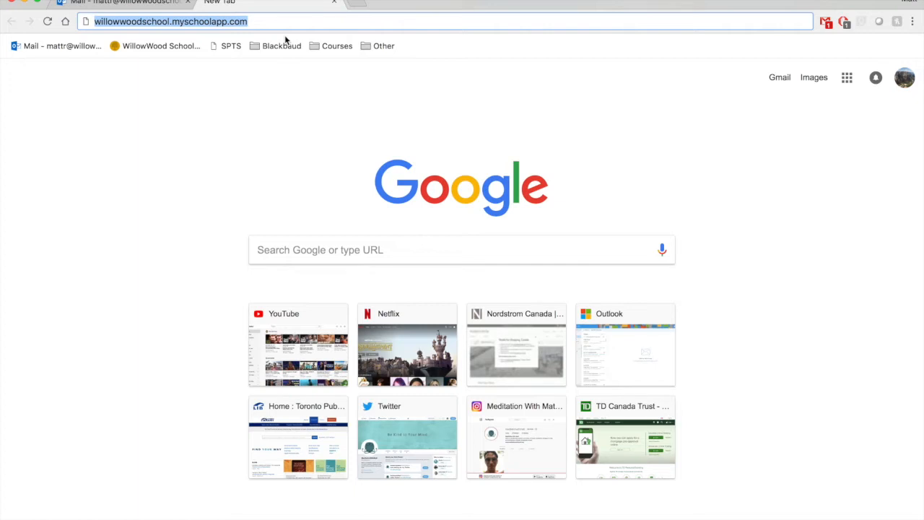
Step: Load willowwoodschool.myschoolapp.com in Chrome to reach the WillowWood School login page
click(280, 21)
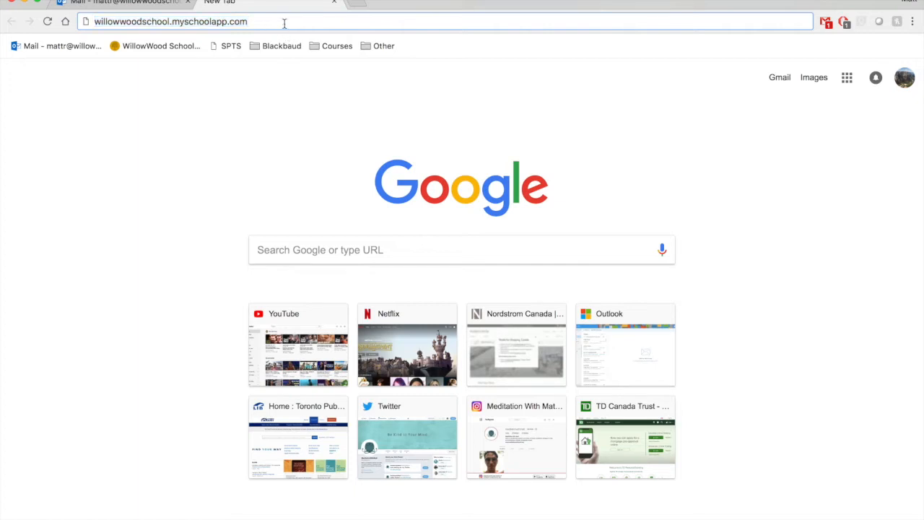
key(Enter)
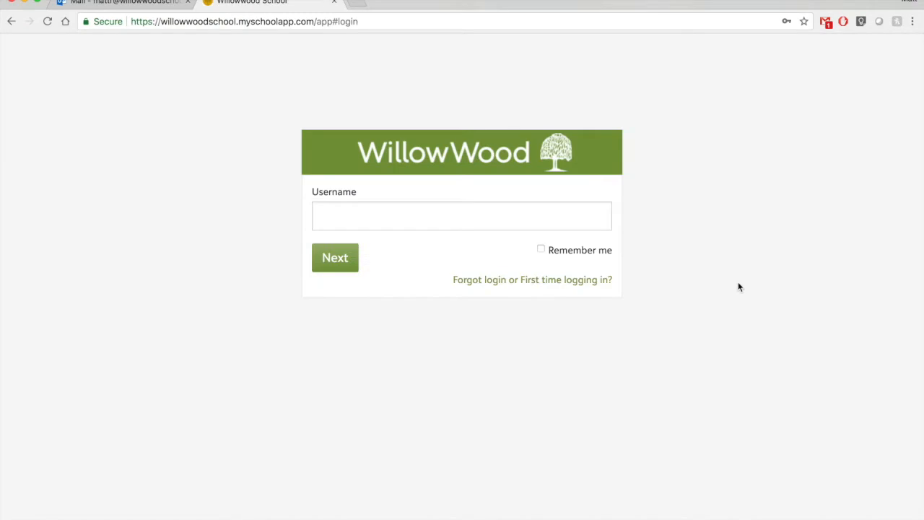
mouse_move(523, 297)
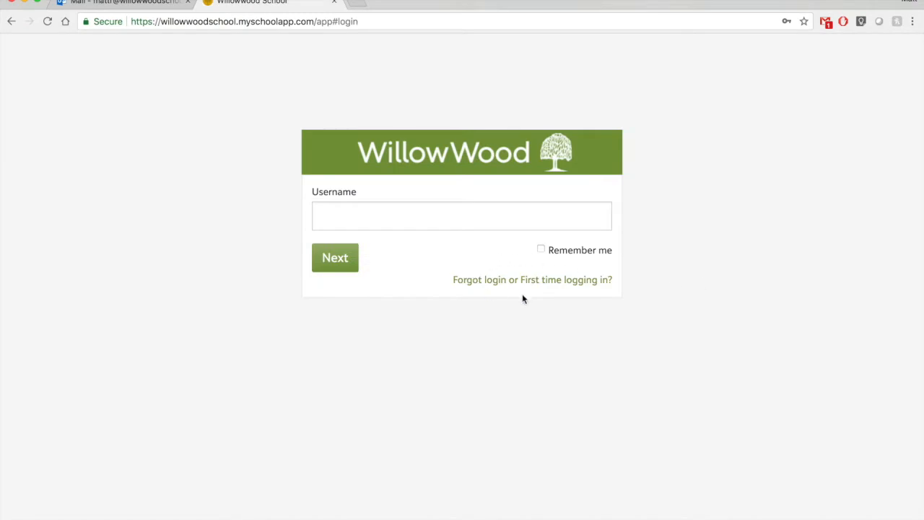
mouse_move(536, 288)
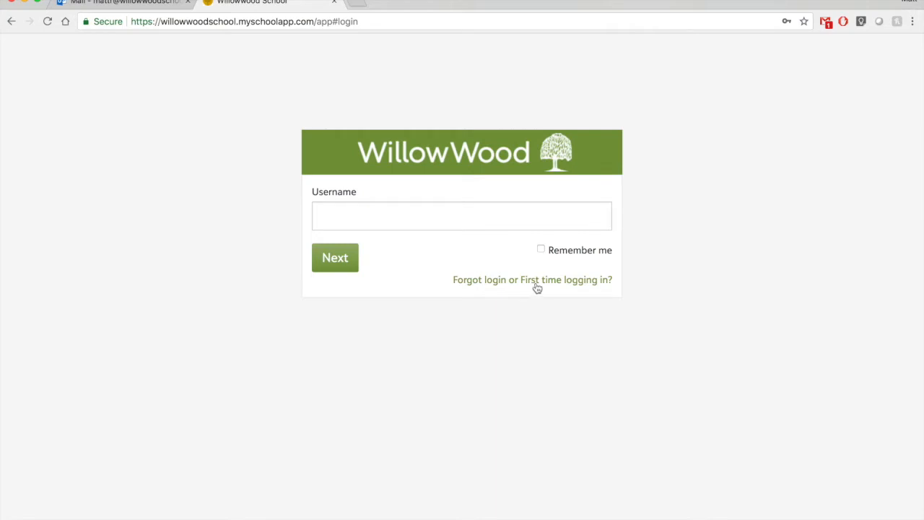
click(532, 280)
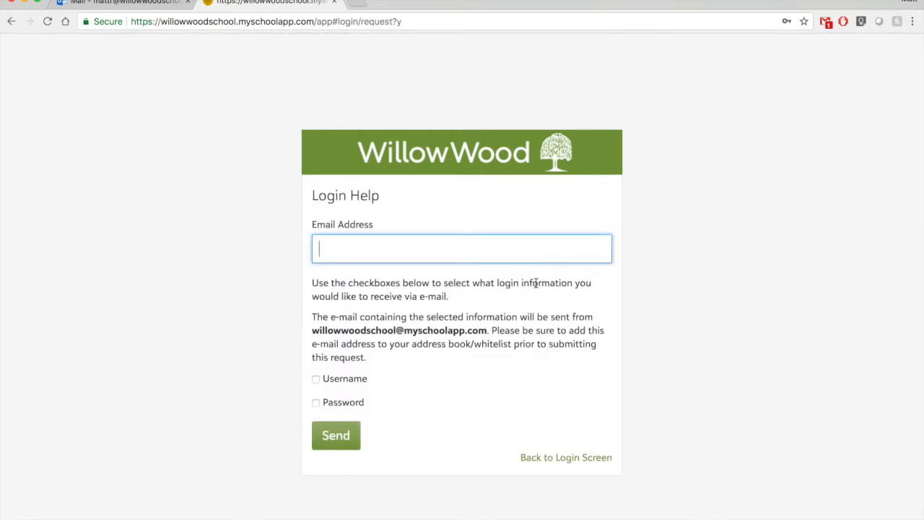
mouse_move(389, 242)
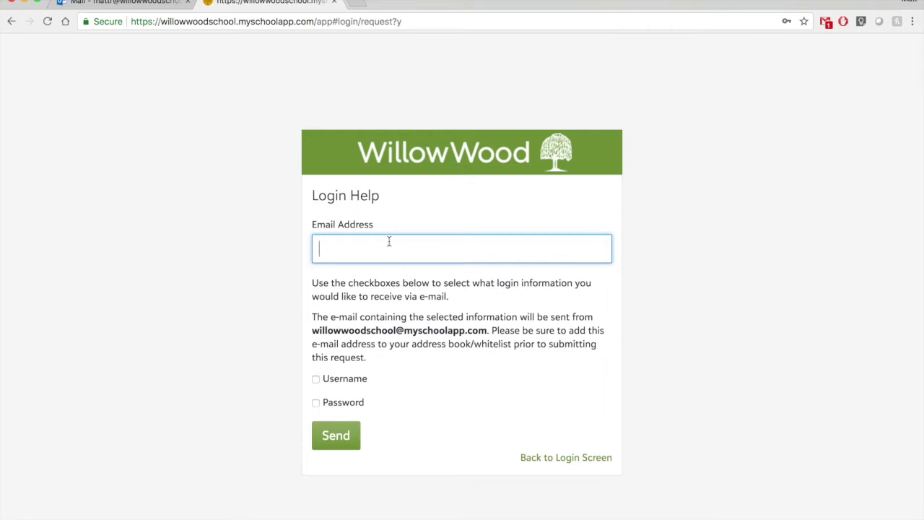
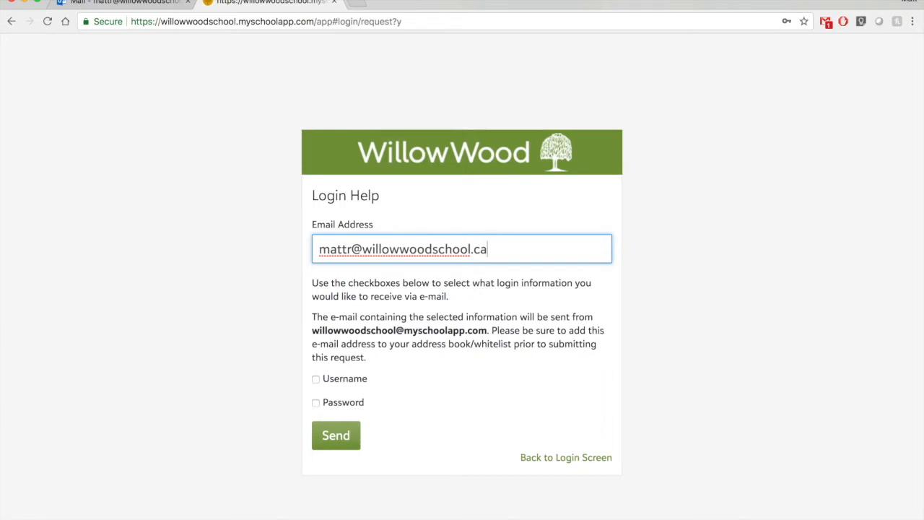
mouse_move(459, 343)
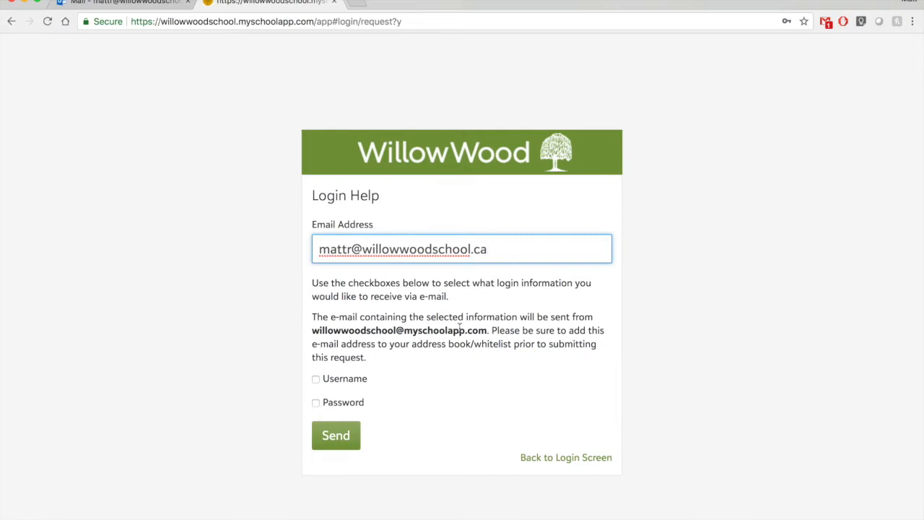
mouse_move(457, 309)
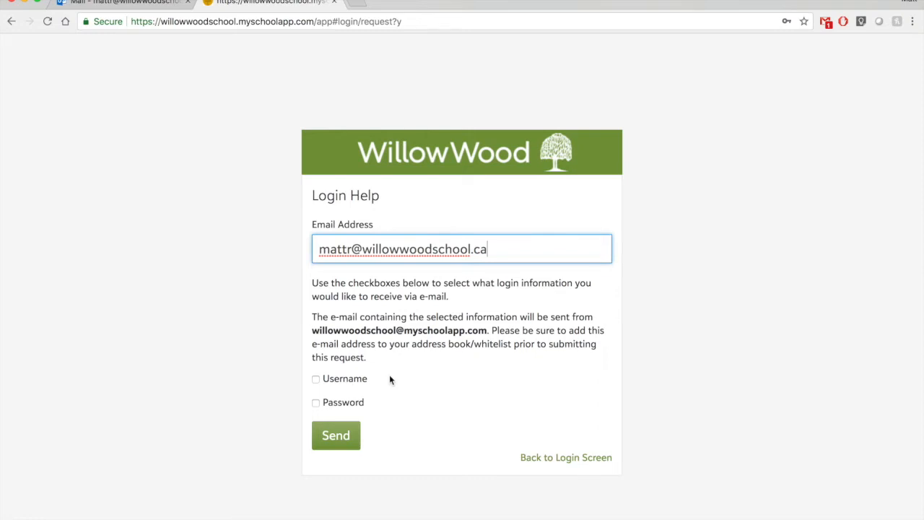
click(315, 379)
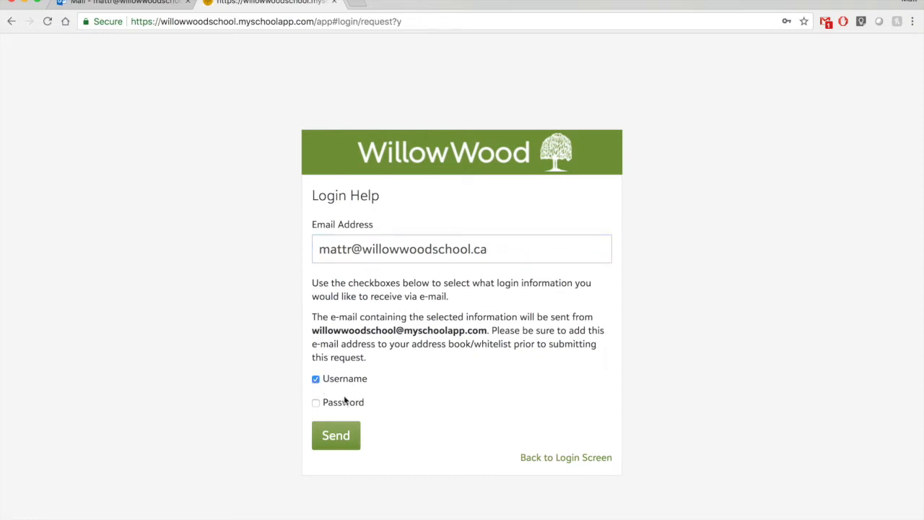
click(315, 402)
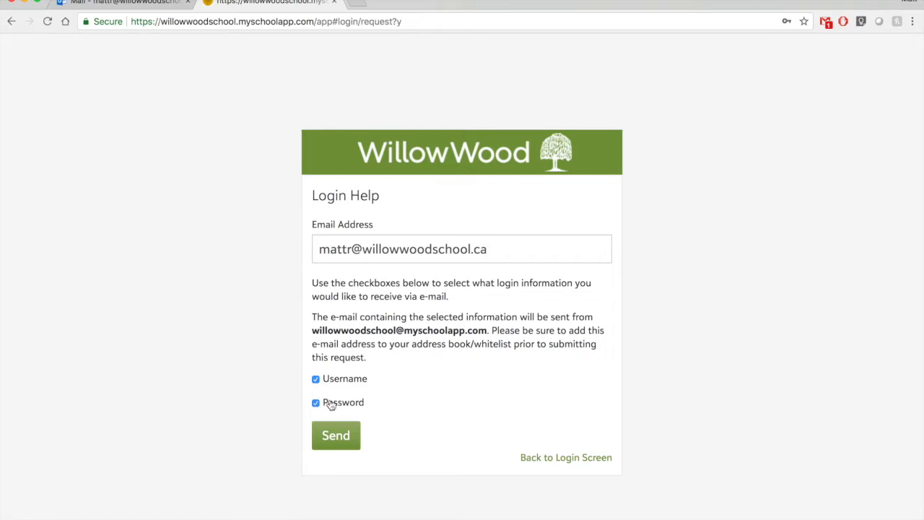
mouse_move(348, 451)
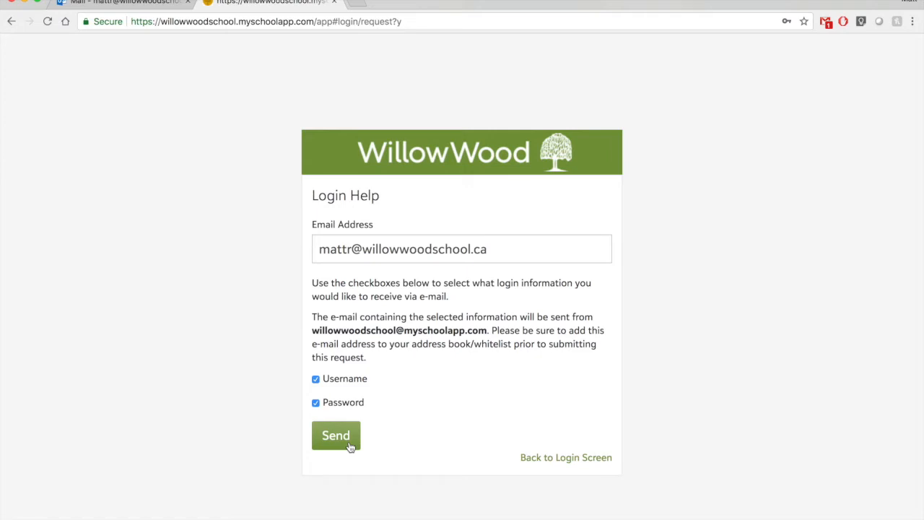
mouse_move(403, 402)
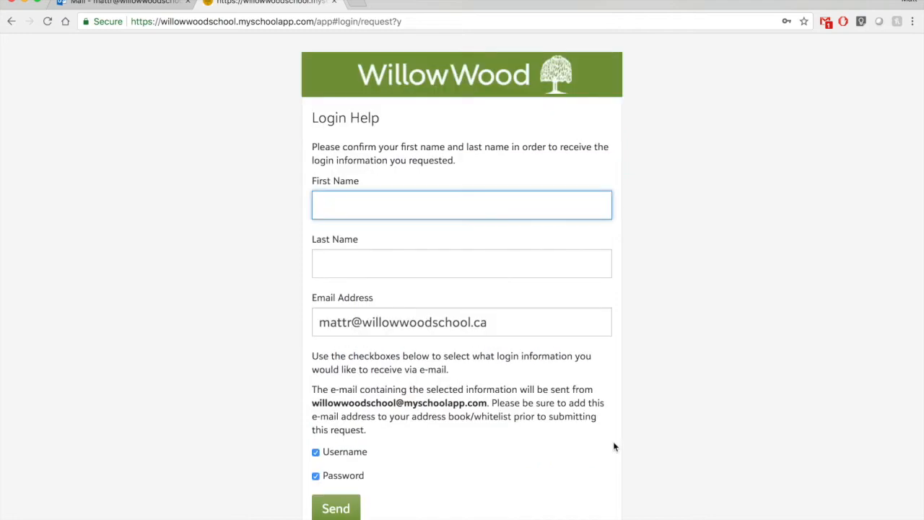
Step: Confirm the name Madame R and send the username and password request
text(M)
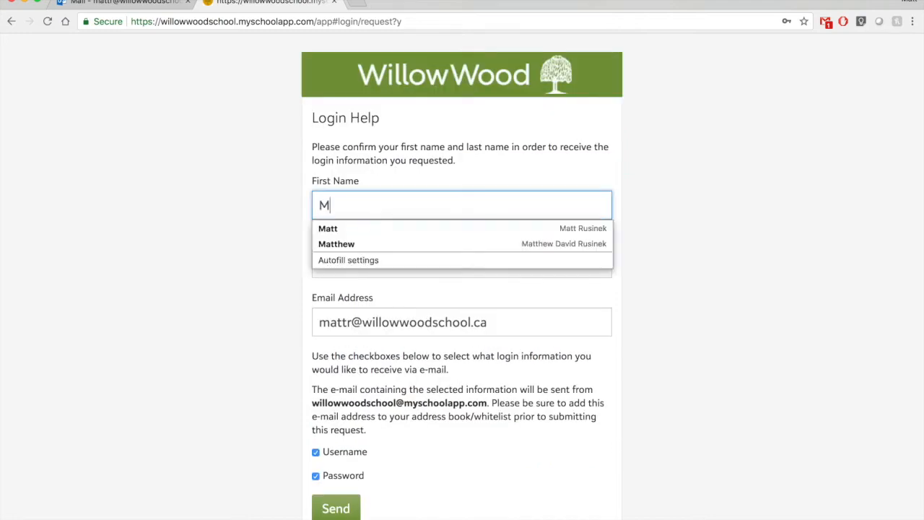
text(adame)
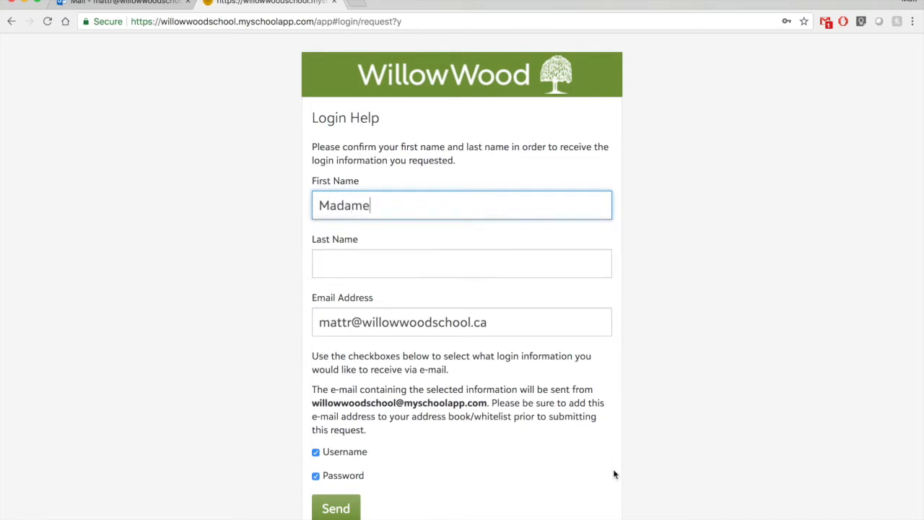
text(R)
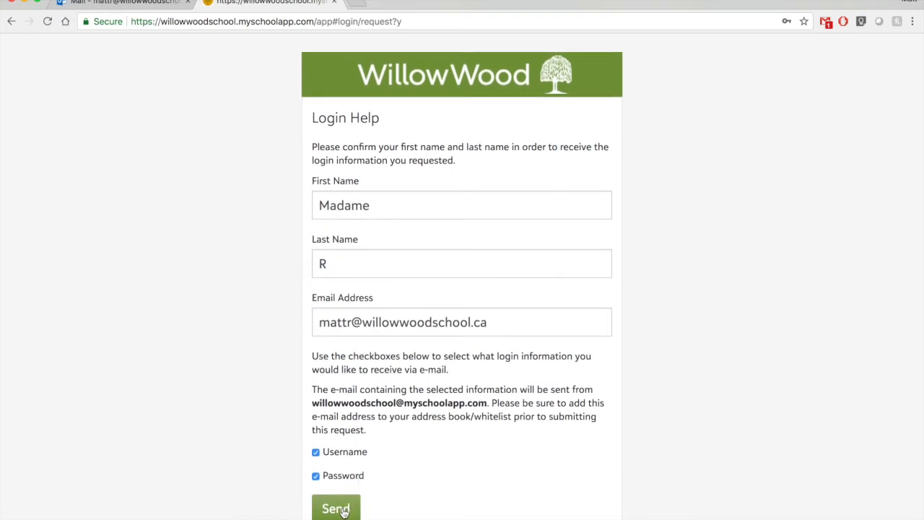
click(336, 508)
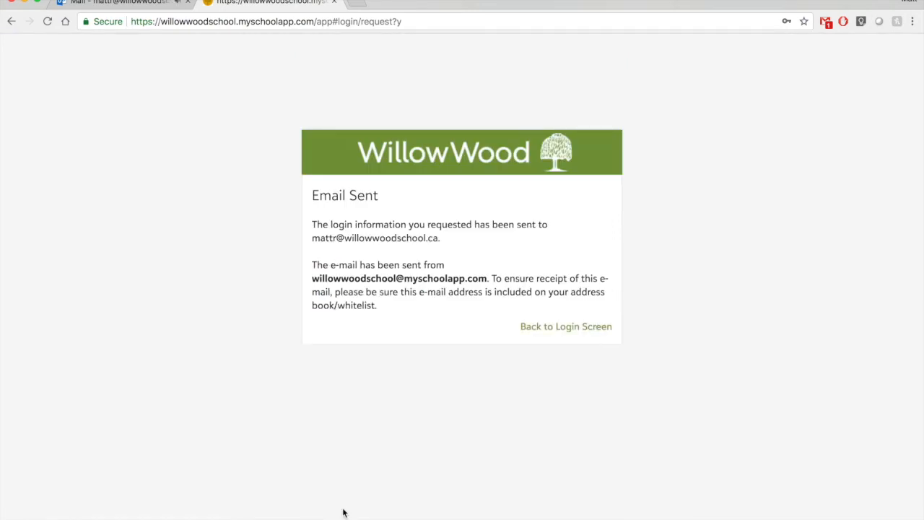
mouse_move(141, 5)
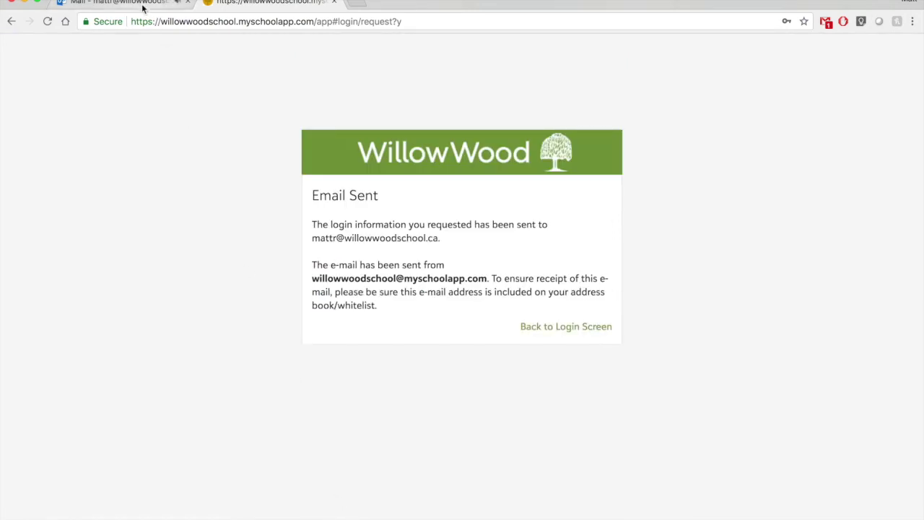
Step: In Outlook Mail, read and select the username, then open the Password Request Link email
click(116, 4)
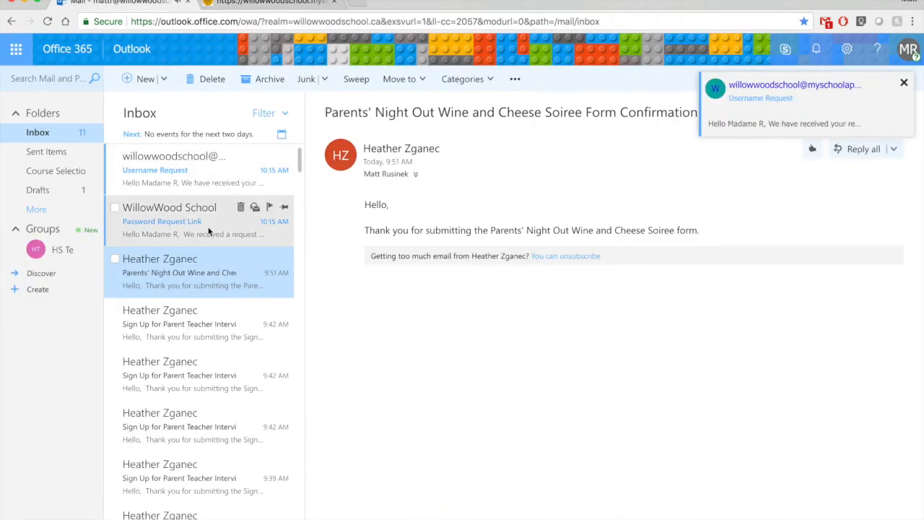
click(169, 220)
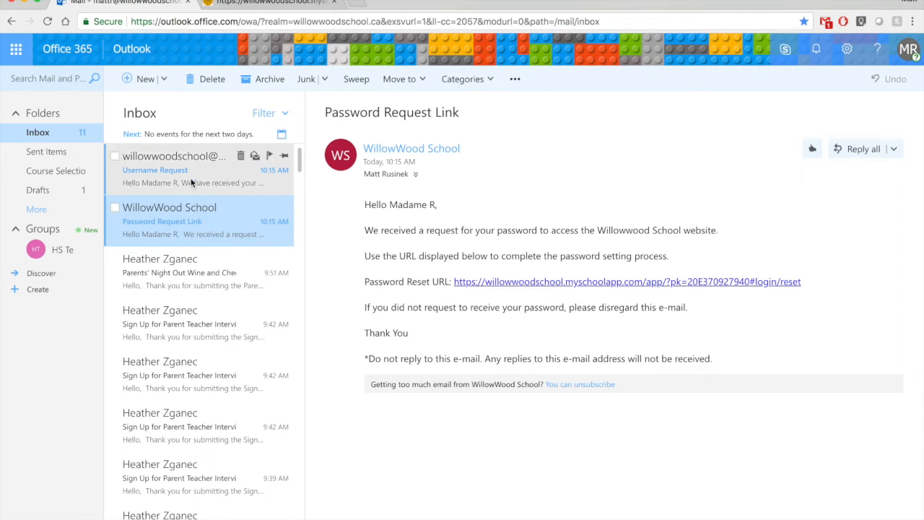
click(154, 170)
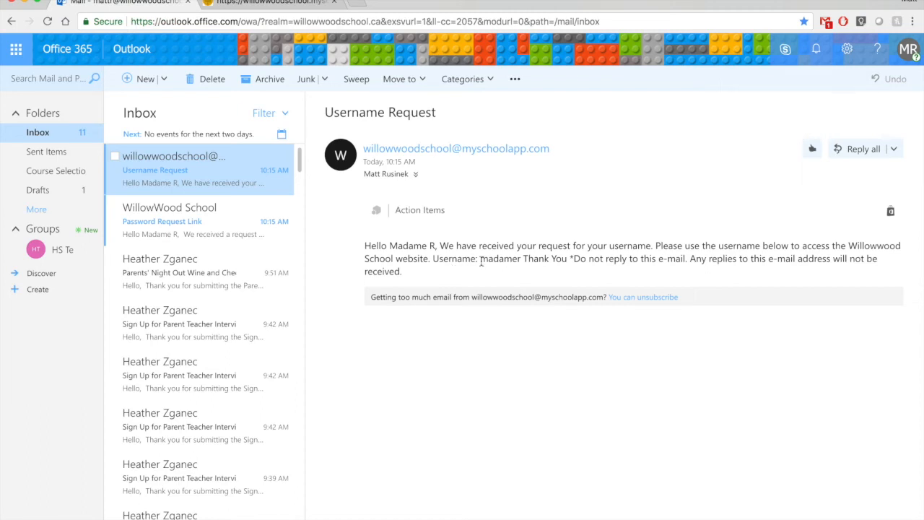
double_click(501, 259)
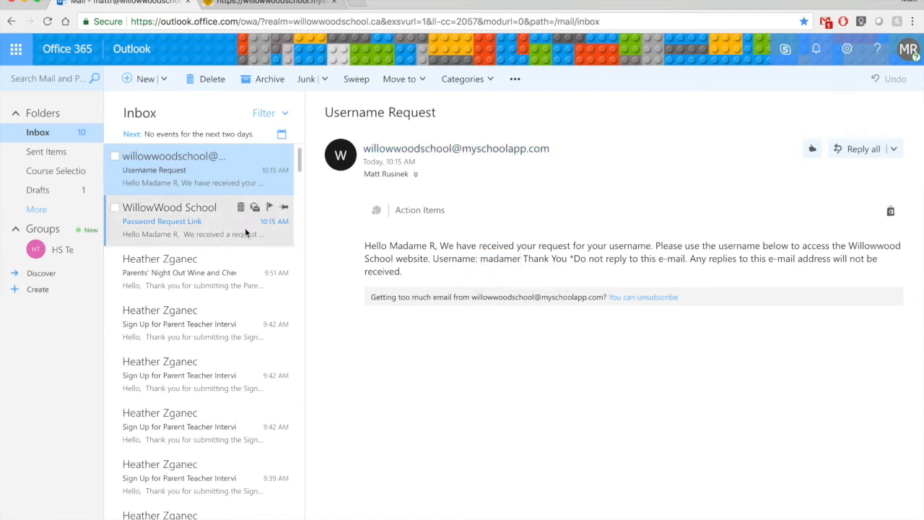
click(170, 221)
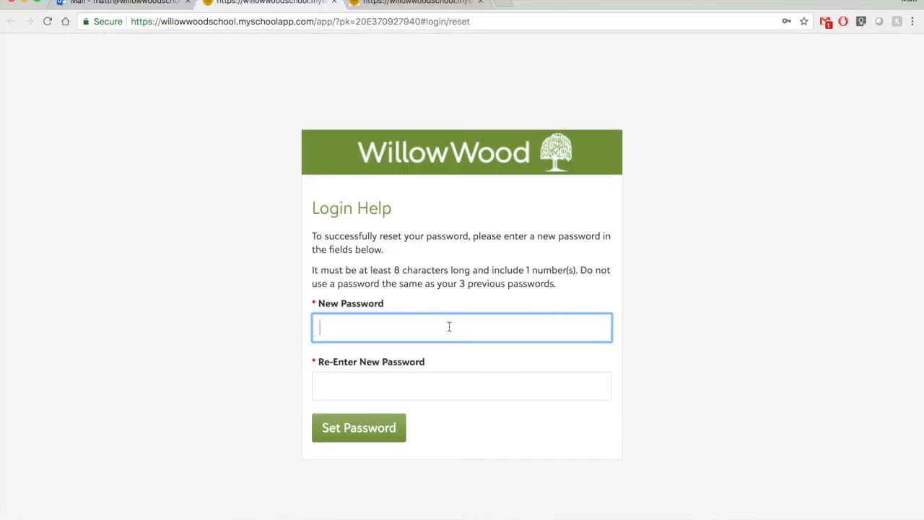
Step: Enter and confirm the new password, then set it to log in
click(461, 327)
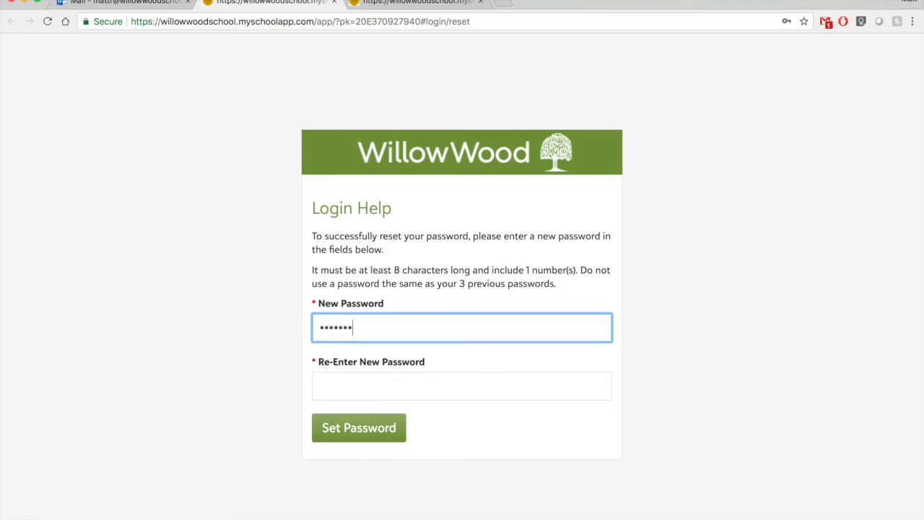
text(••)
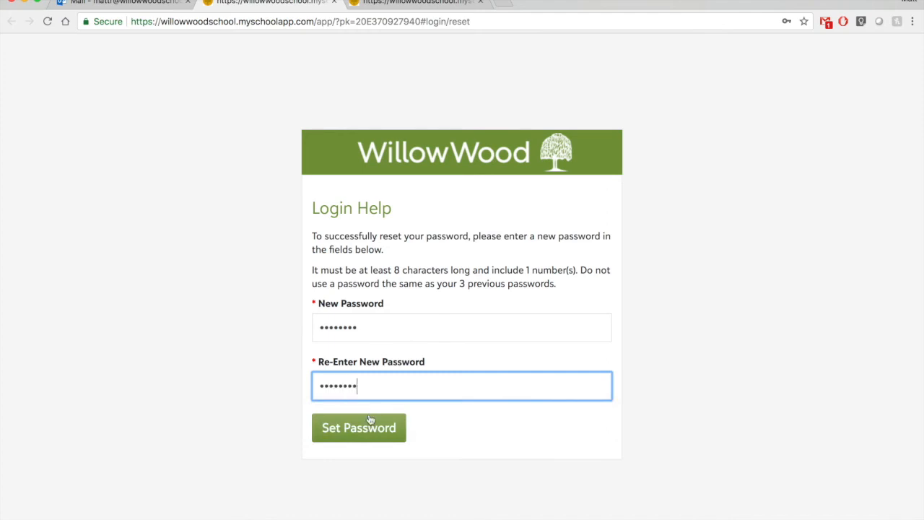
click(358, 427)
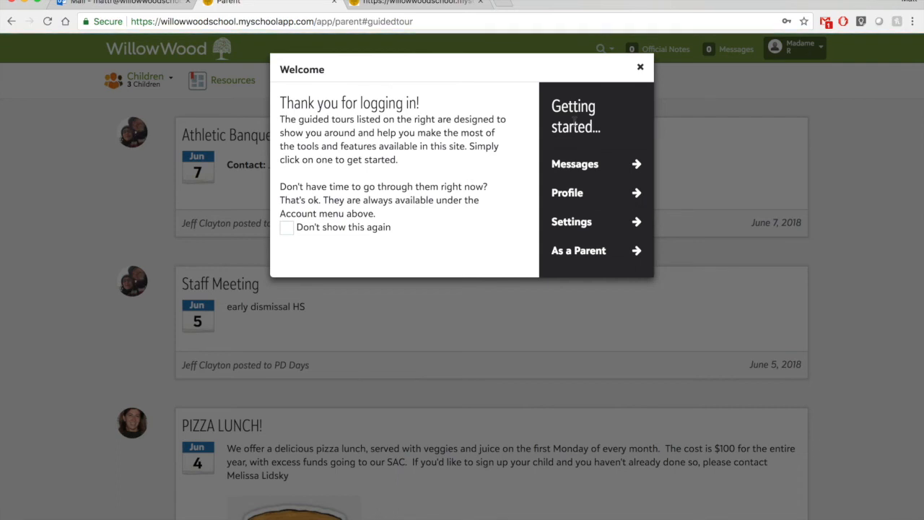
mouse_move(599, 135)
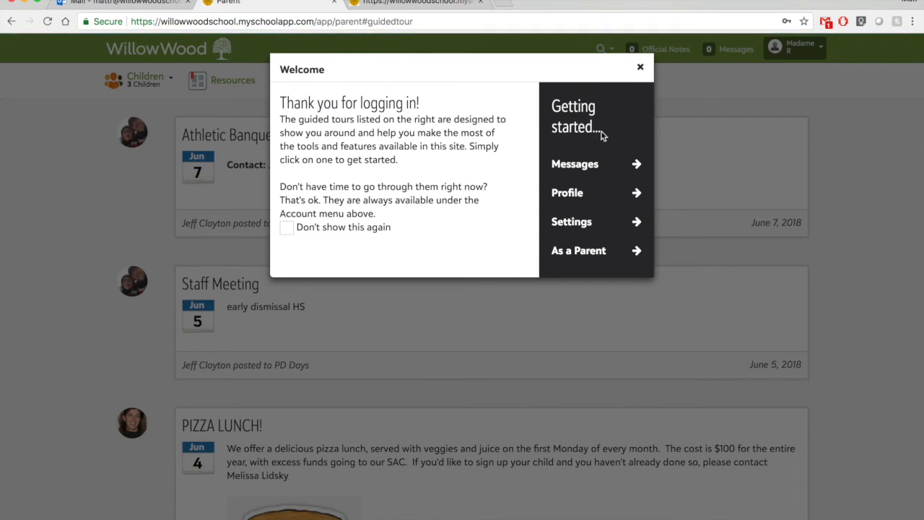
mouse_move(575, 164)
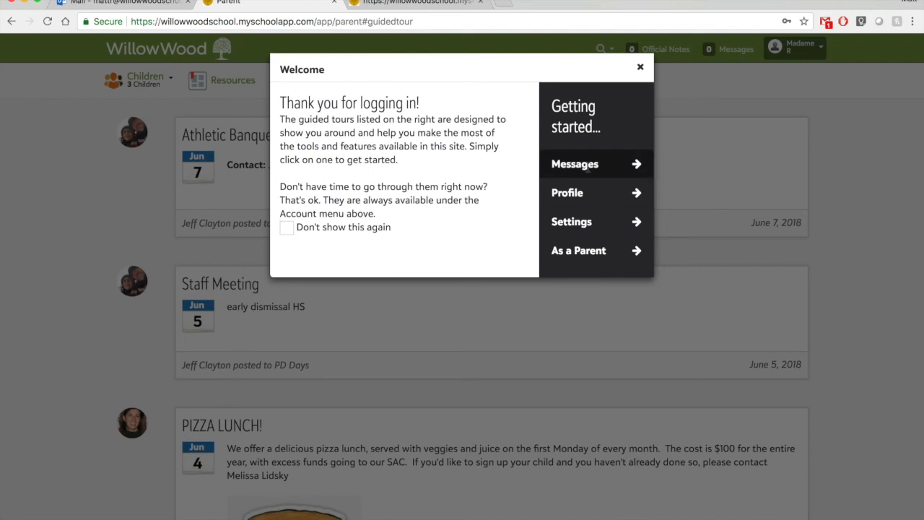
mouse_move(596, 231)
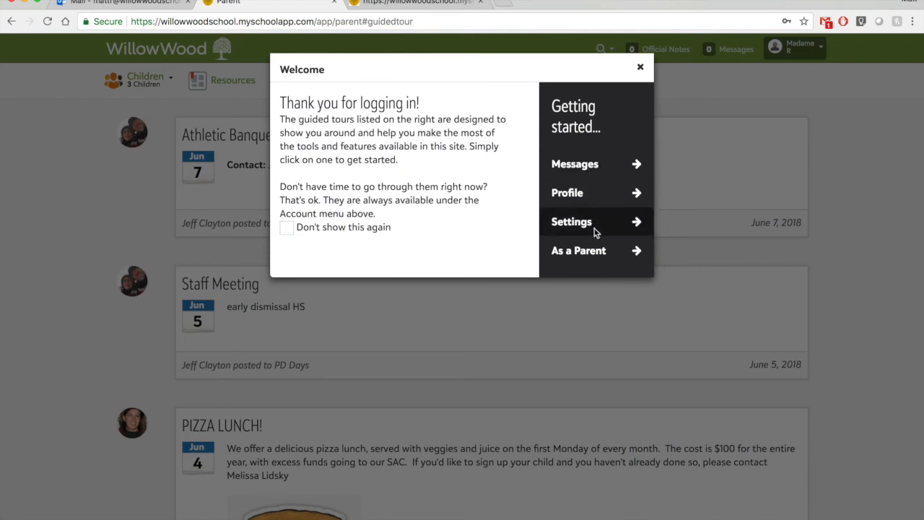
mouse_move(579, 244)
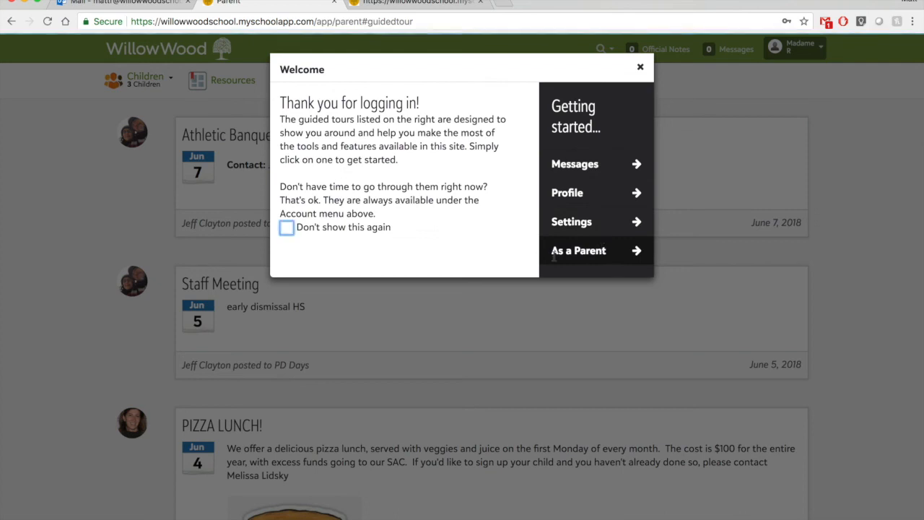
mouse_move(426, 250)
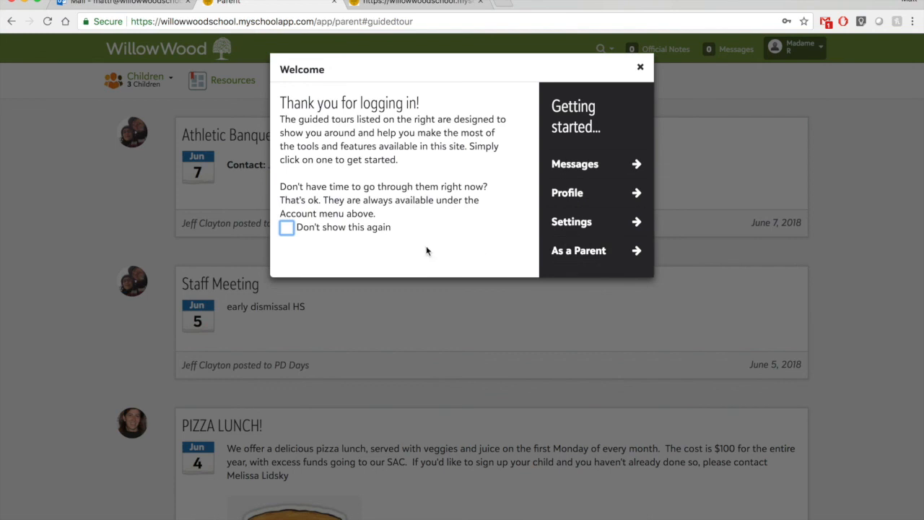
Step: Tick 'Don't show this again' in the Welcome guided-tour dialog
click(287, 228)
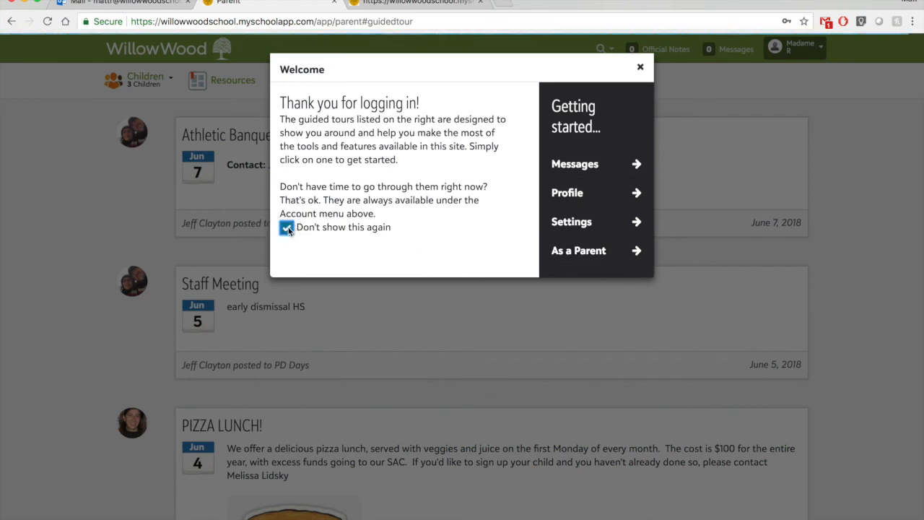